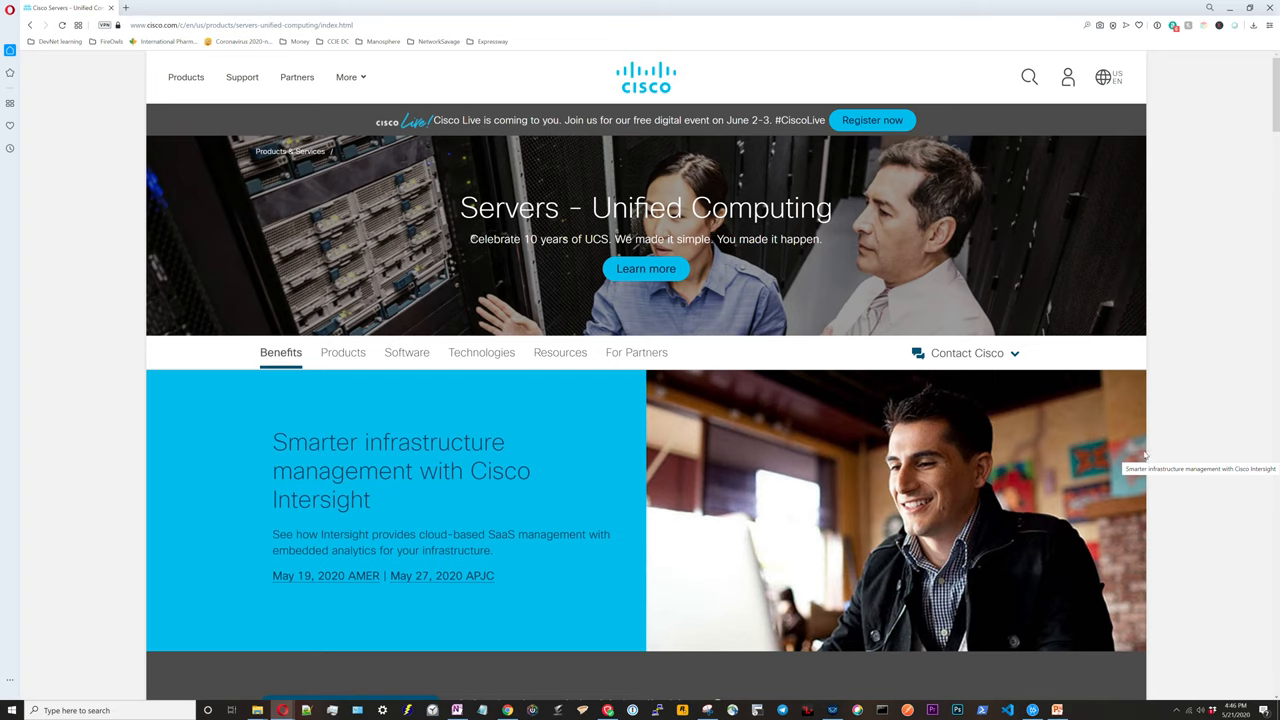
mouse_move(348, 66)
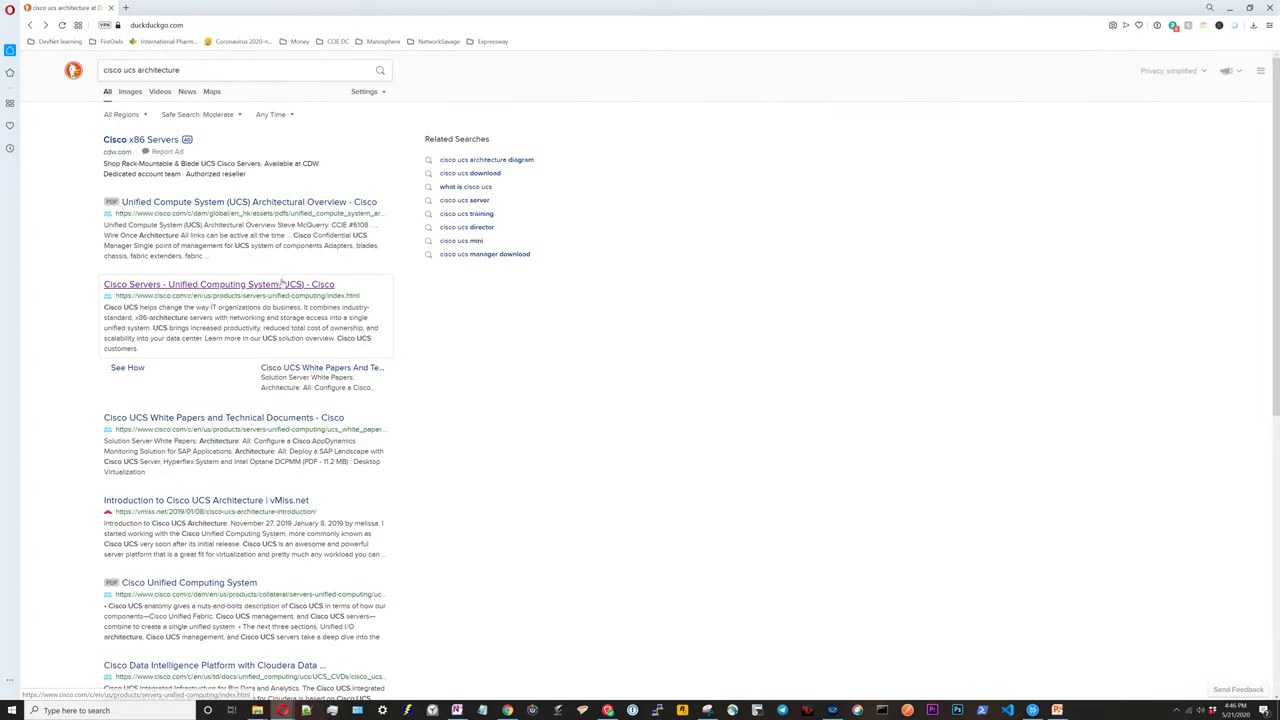
Step: Open Cisco's 'Servers - Unified Computing (UCS)' page from the 'cisco ucs architecture' results
left_click(220, 284)
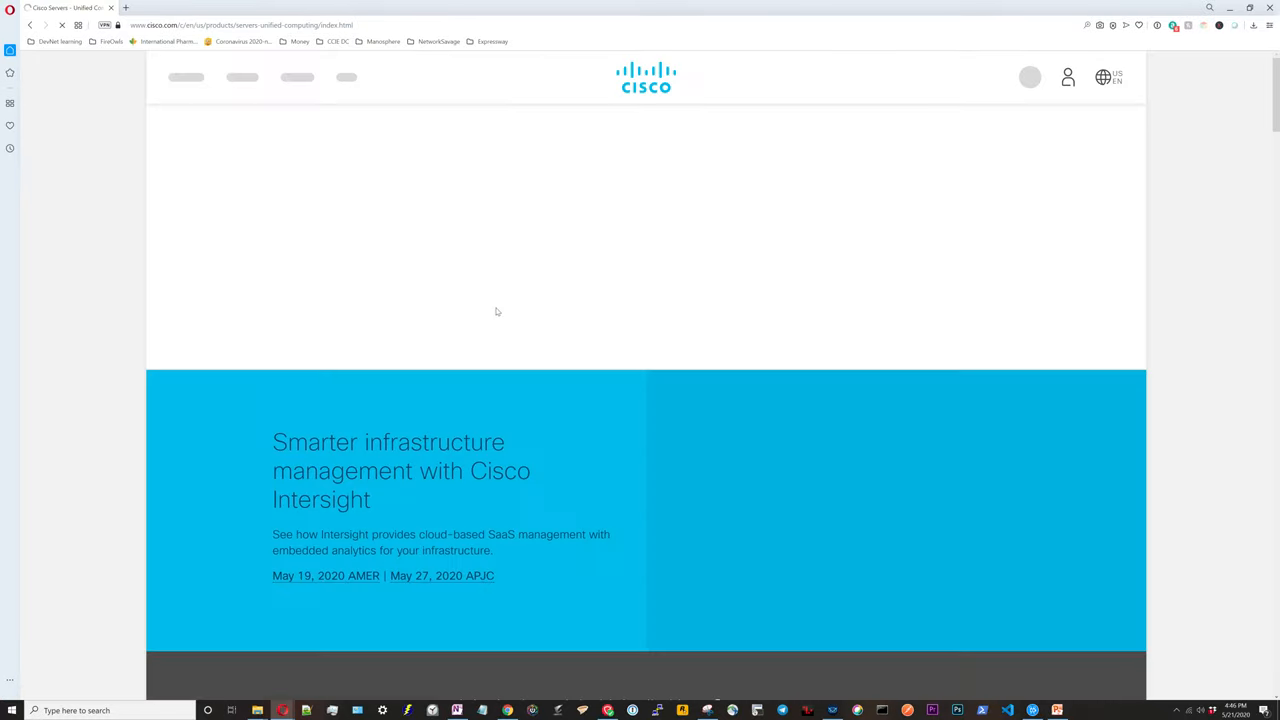
Step: Jump via the Products sub-navigation to the 'Servers and infrastructure' grid of UCS categories
scroll("down", 3)
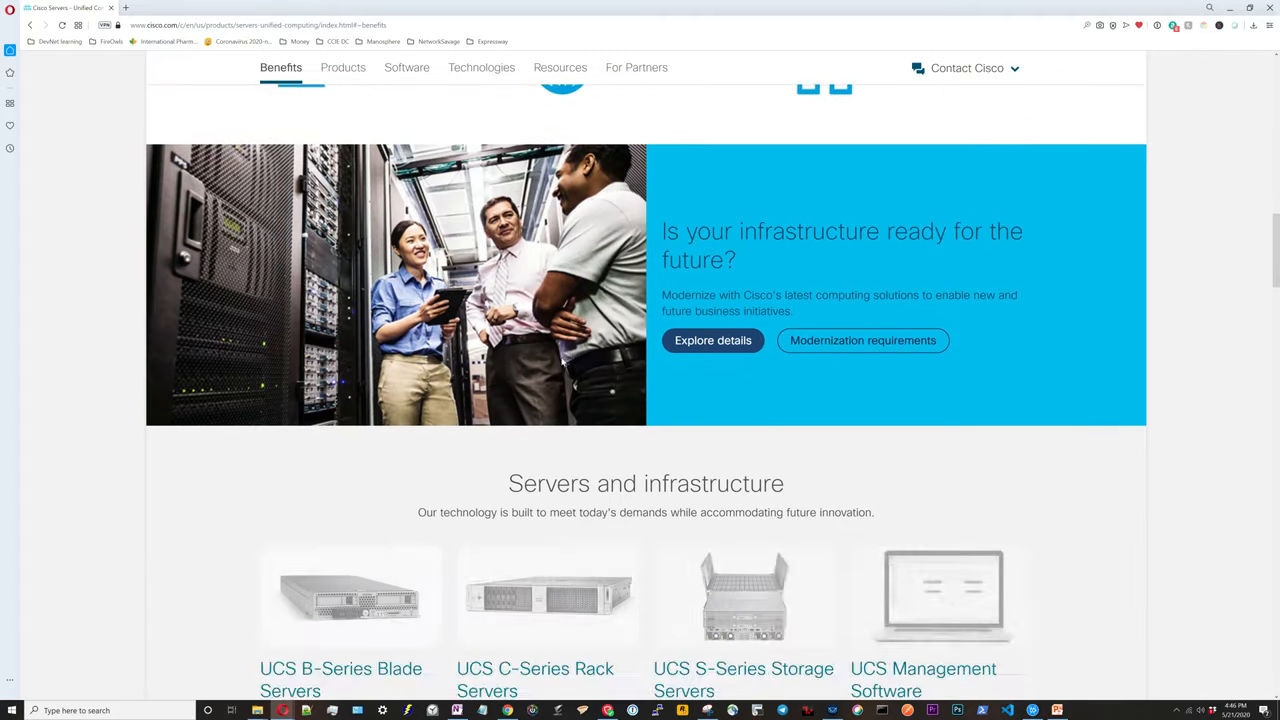
left_click(342, 68)
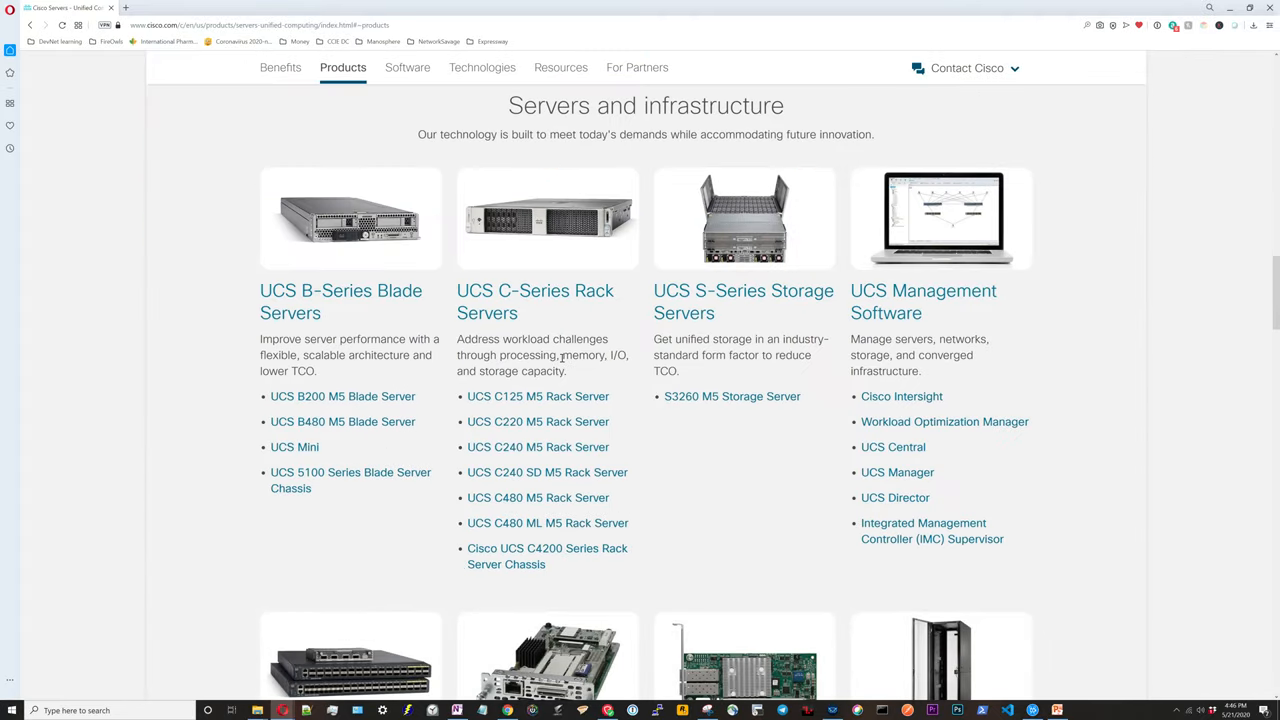
left_click(280, 68)
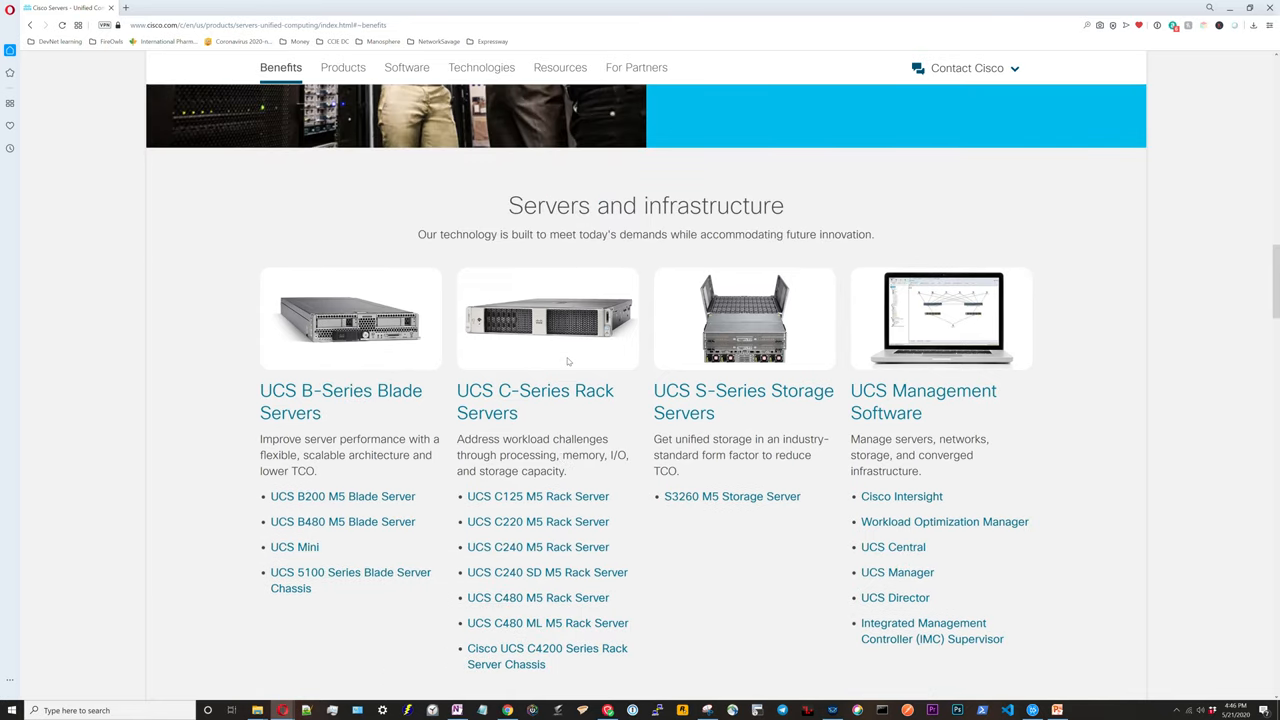
left_click(342, 68)
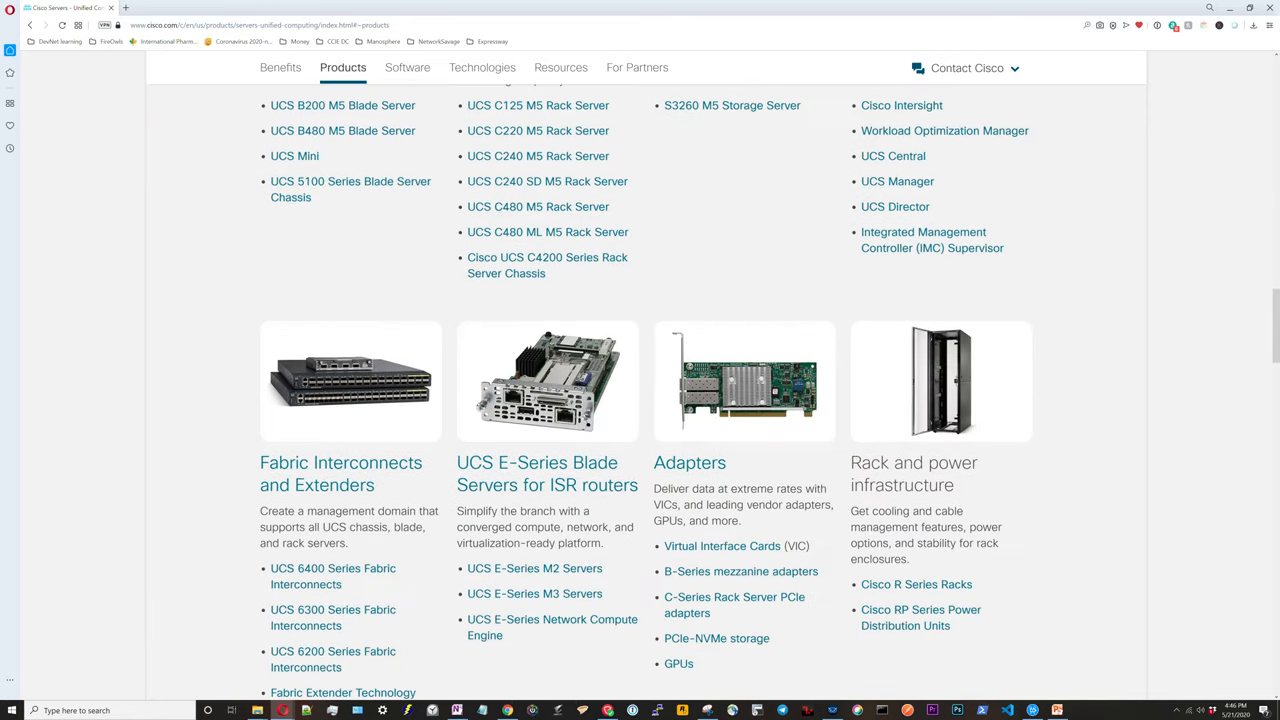
scroll("up", 3)
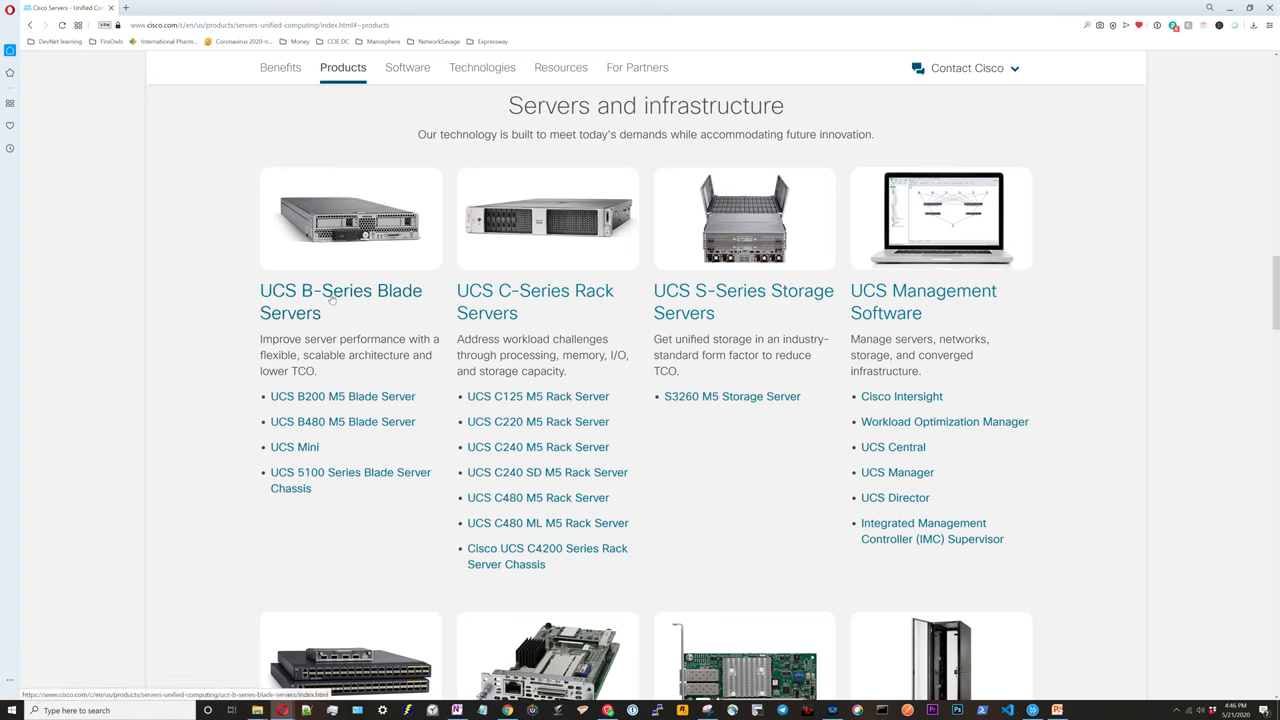
mouse_move(344, 290)
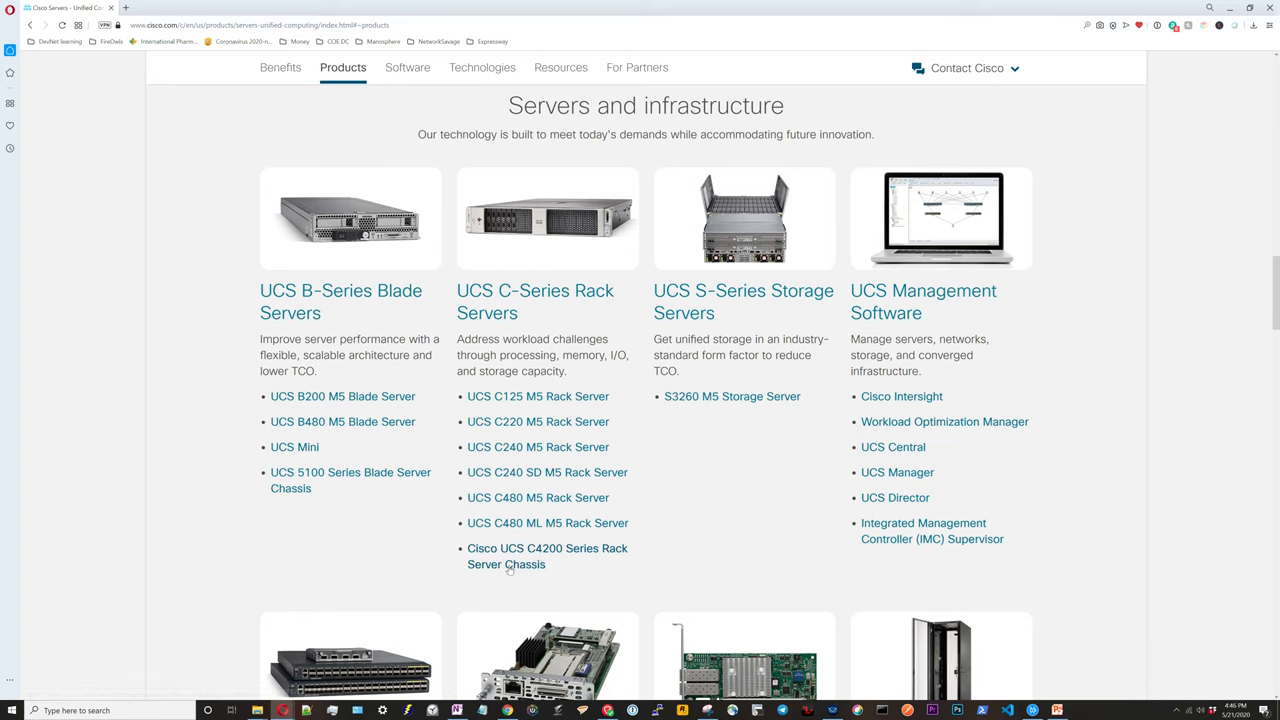
mouse_move(748, 328)
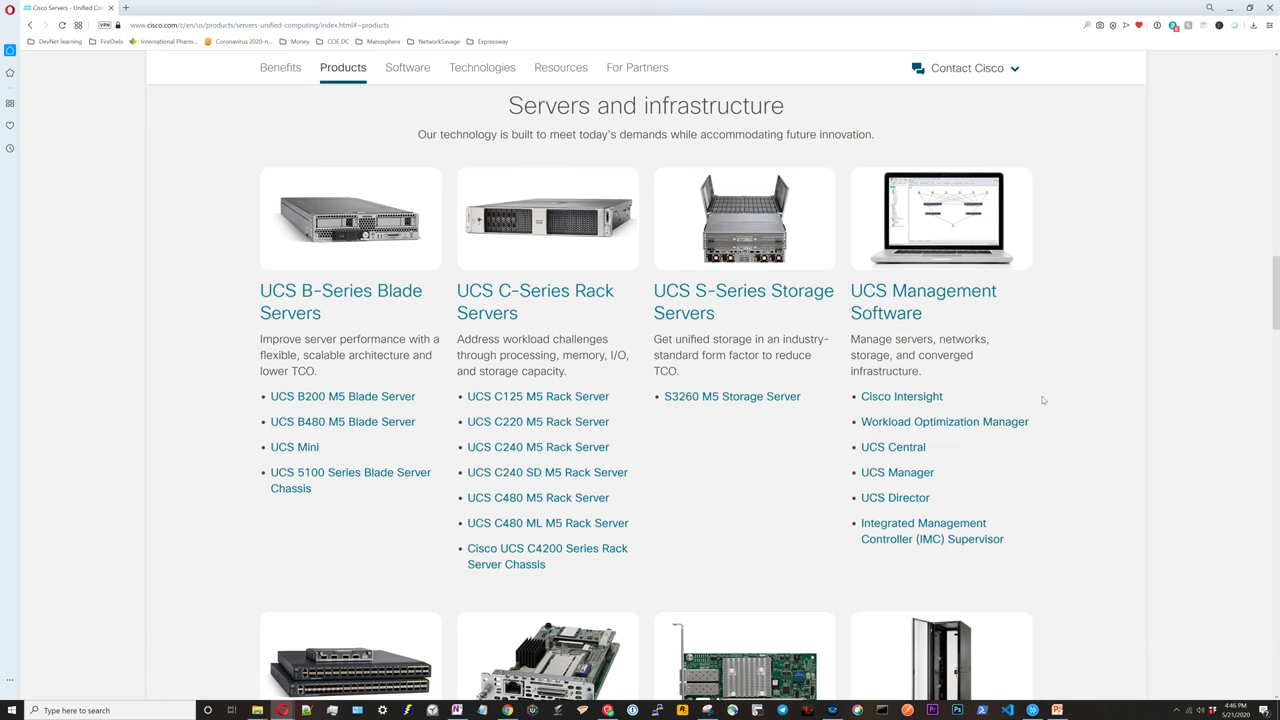
scroll("down", 3)
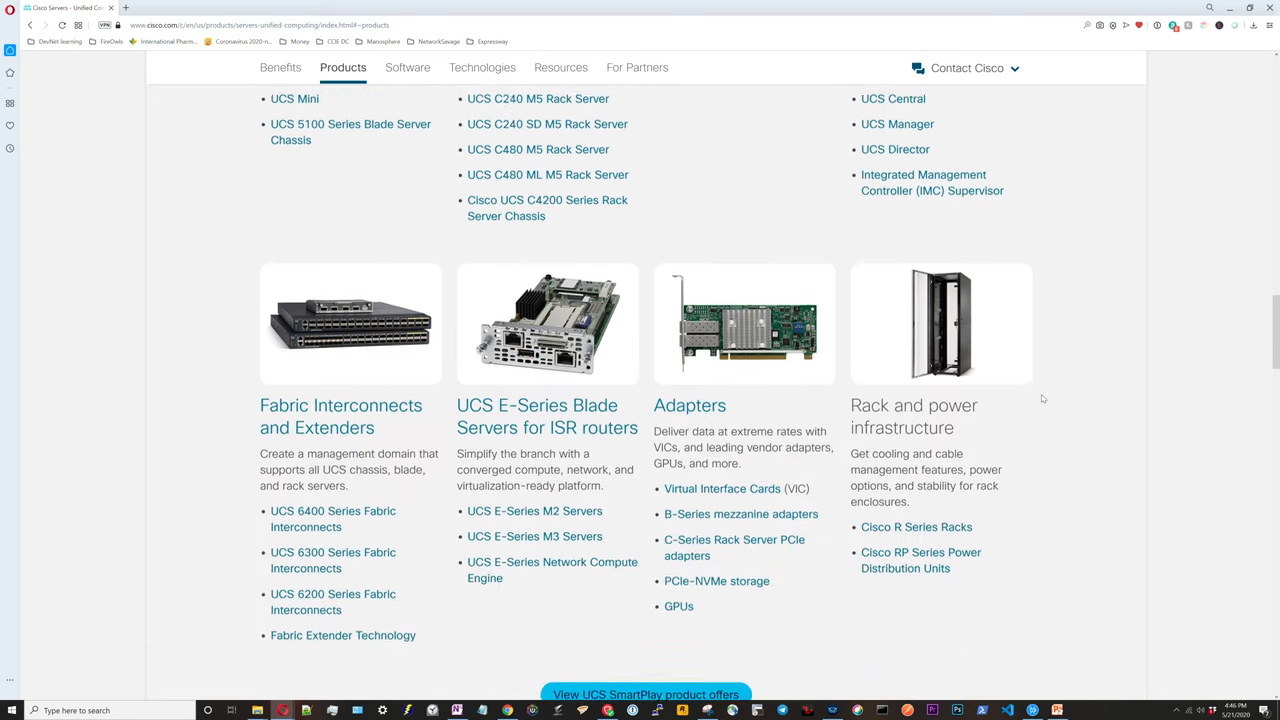
scroll("down", 3)
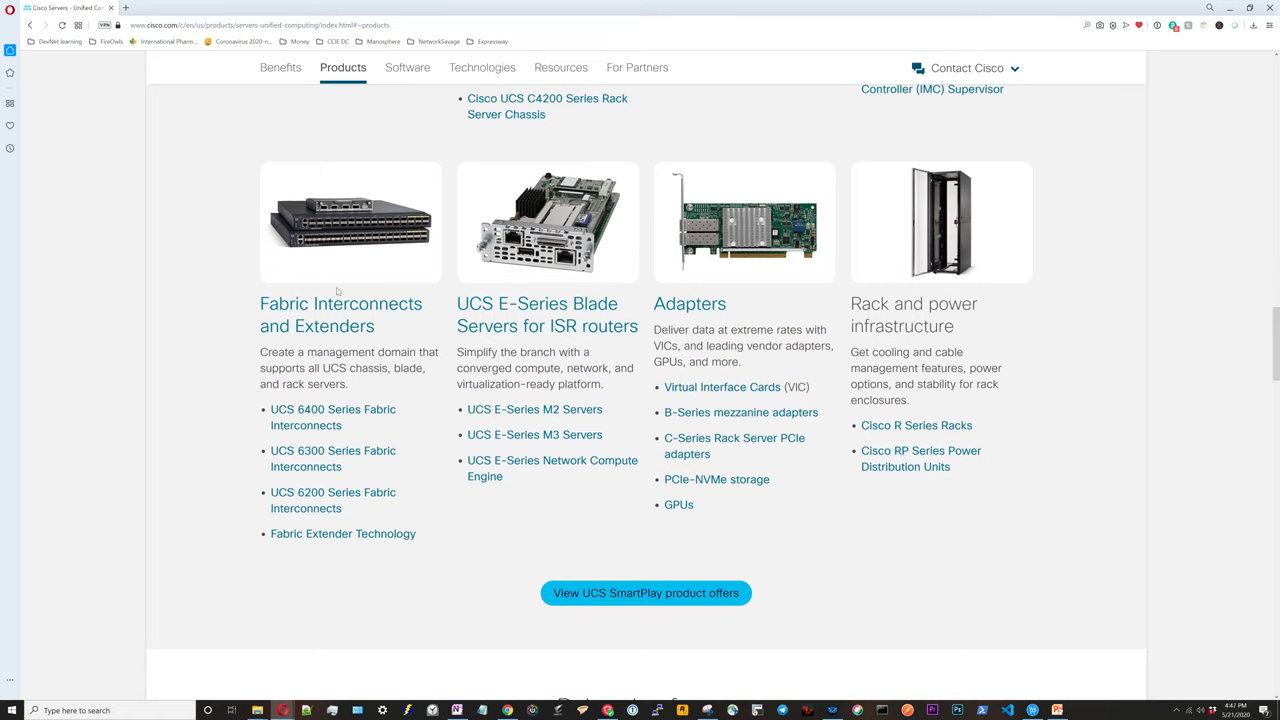
mouse_move(340, 304)
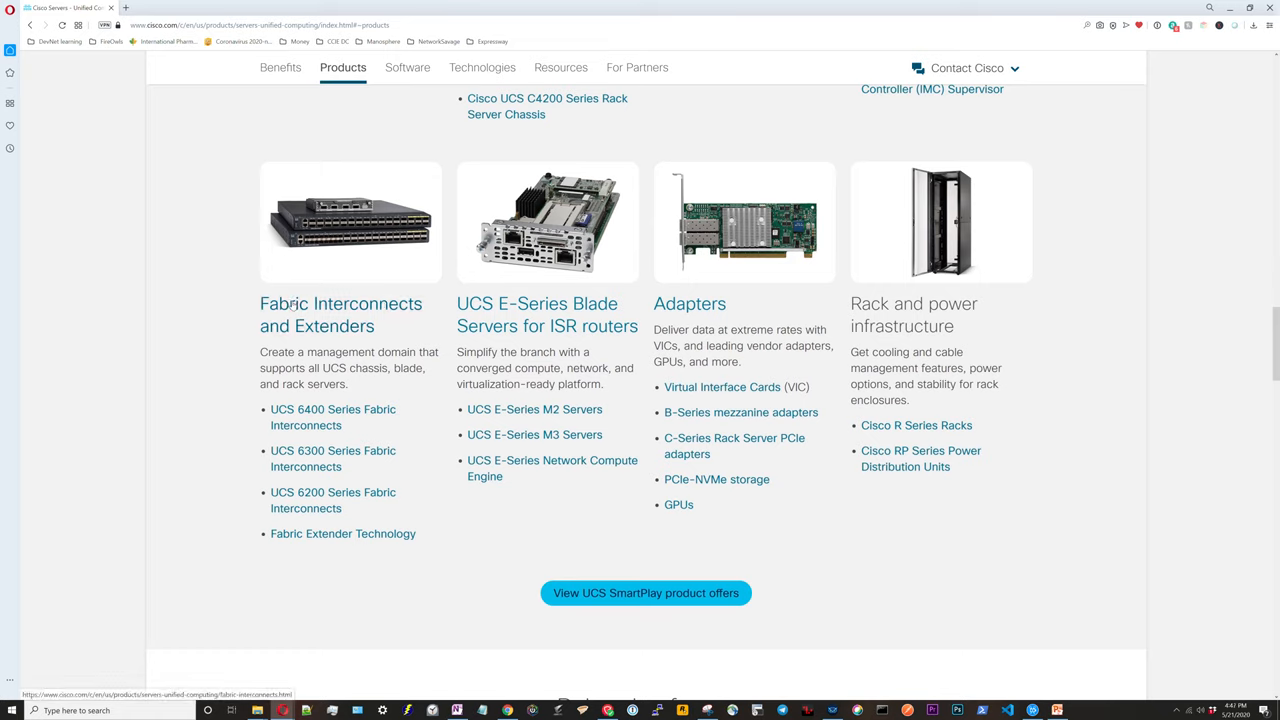
mouse_move(340, 344)
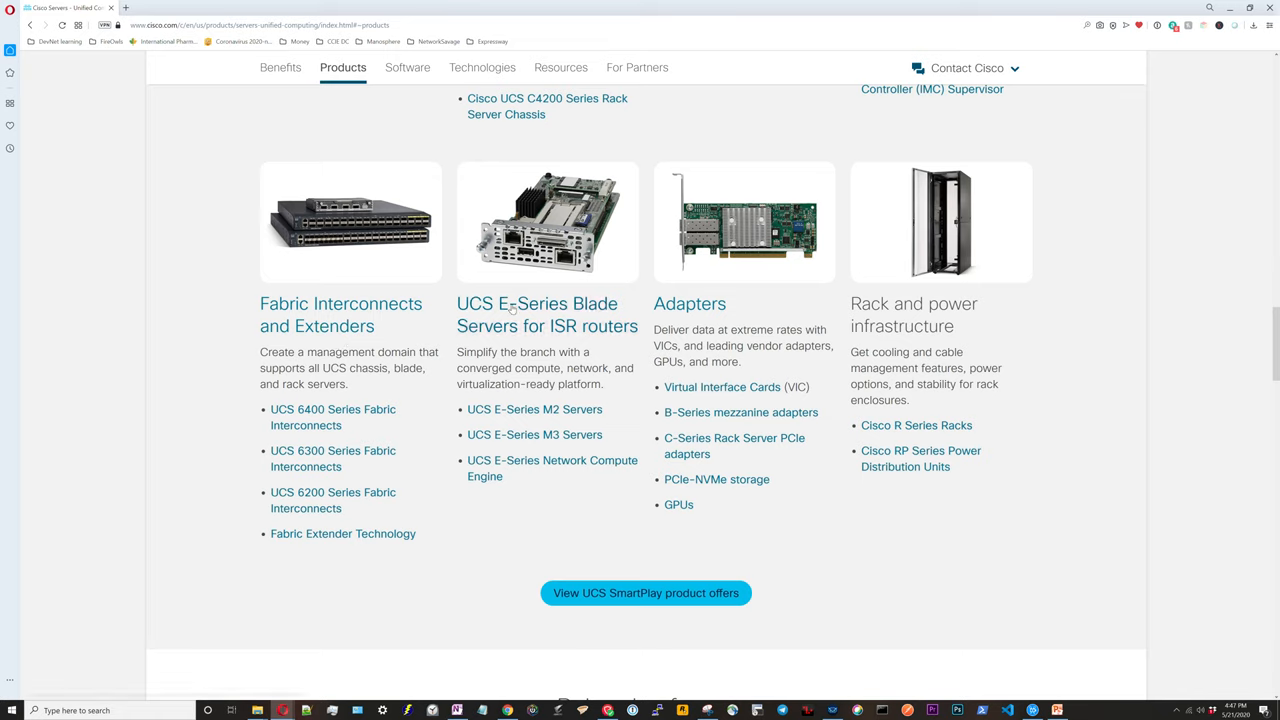
mouse_move(536, 314)
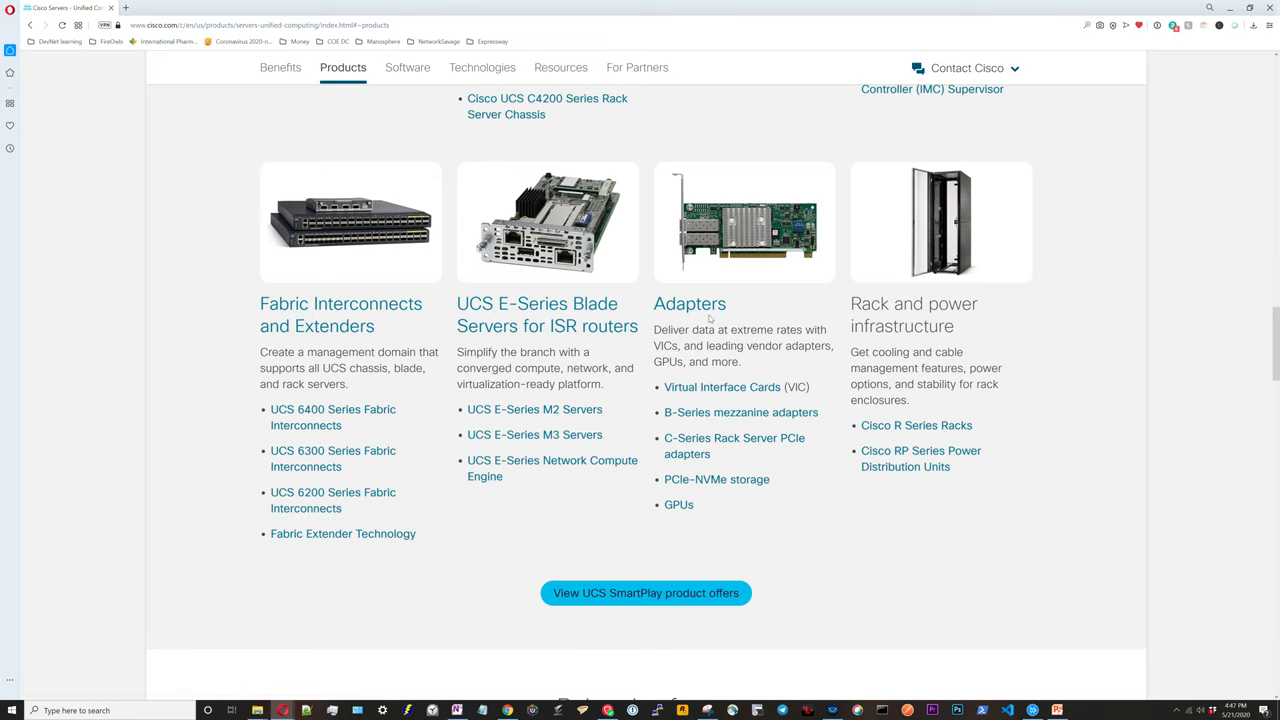
mouse_move(920, 458)
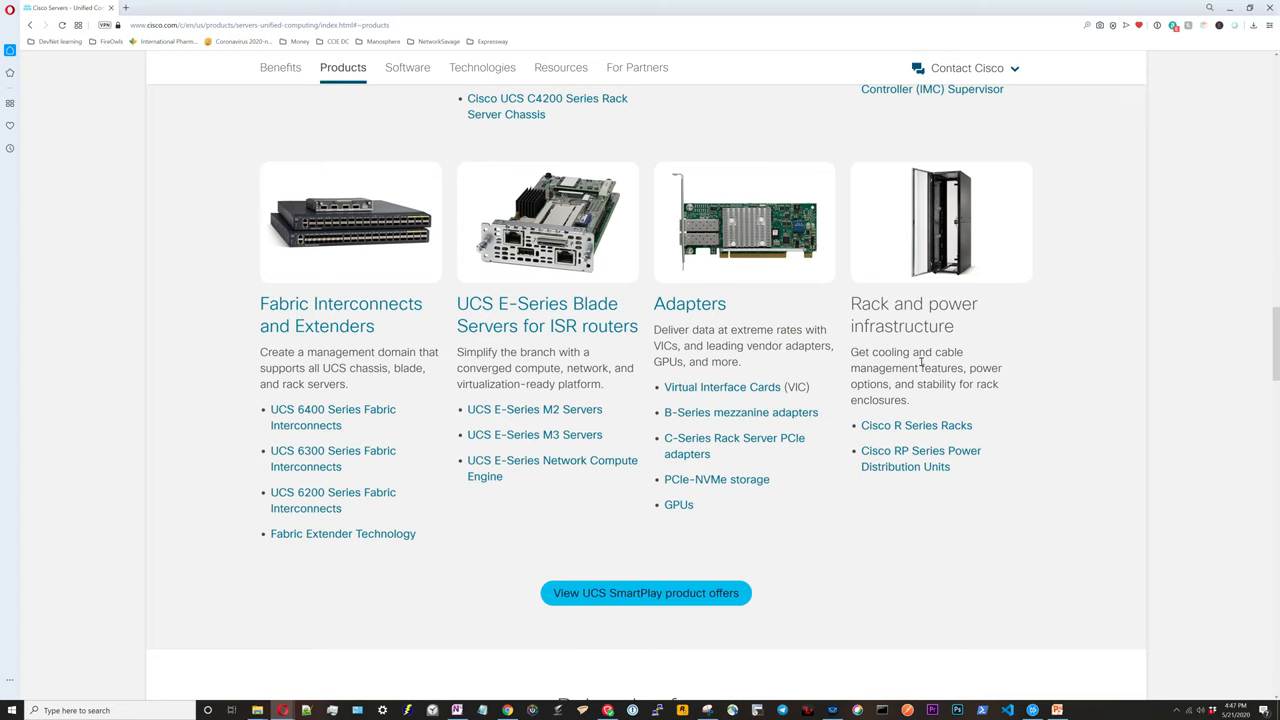
mouse_move(918, 380)
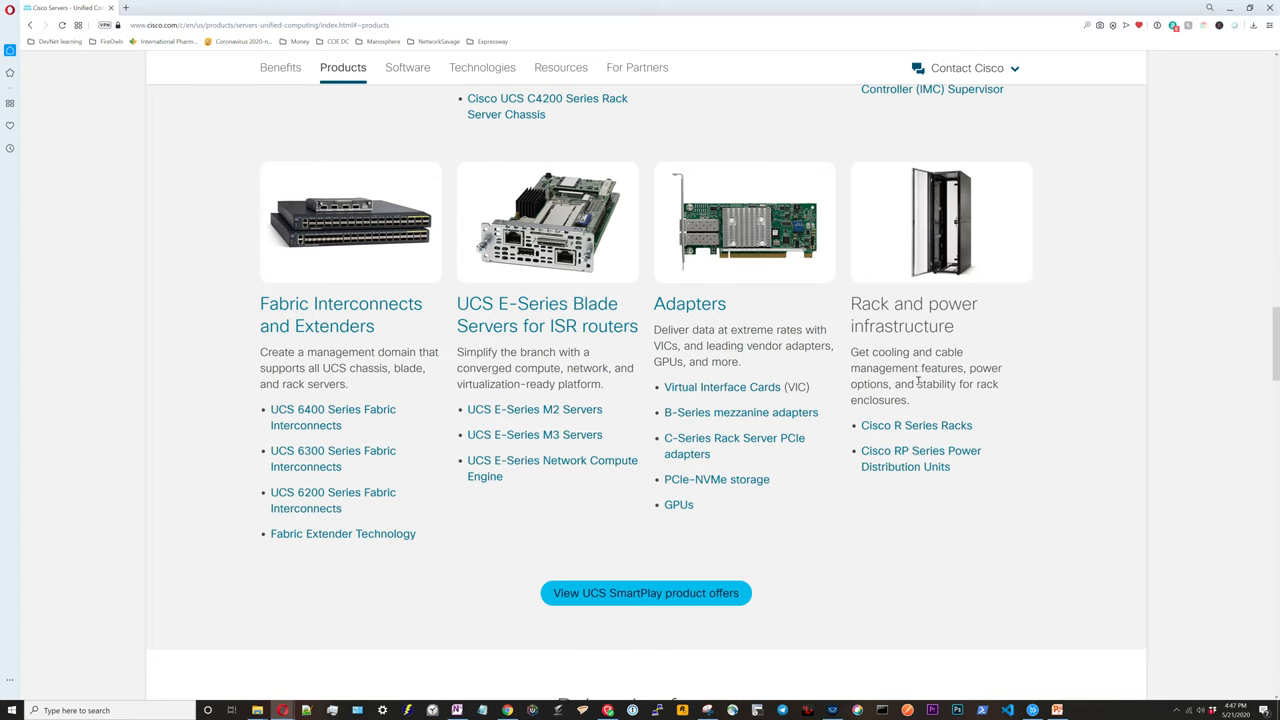
mouse_move(968, 656)
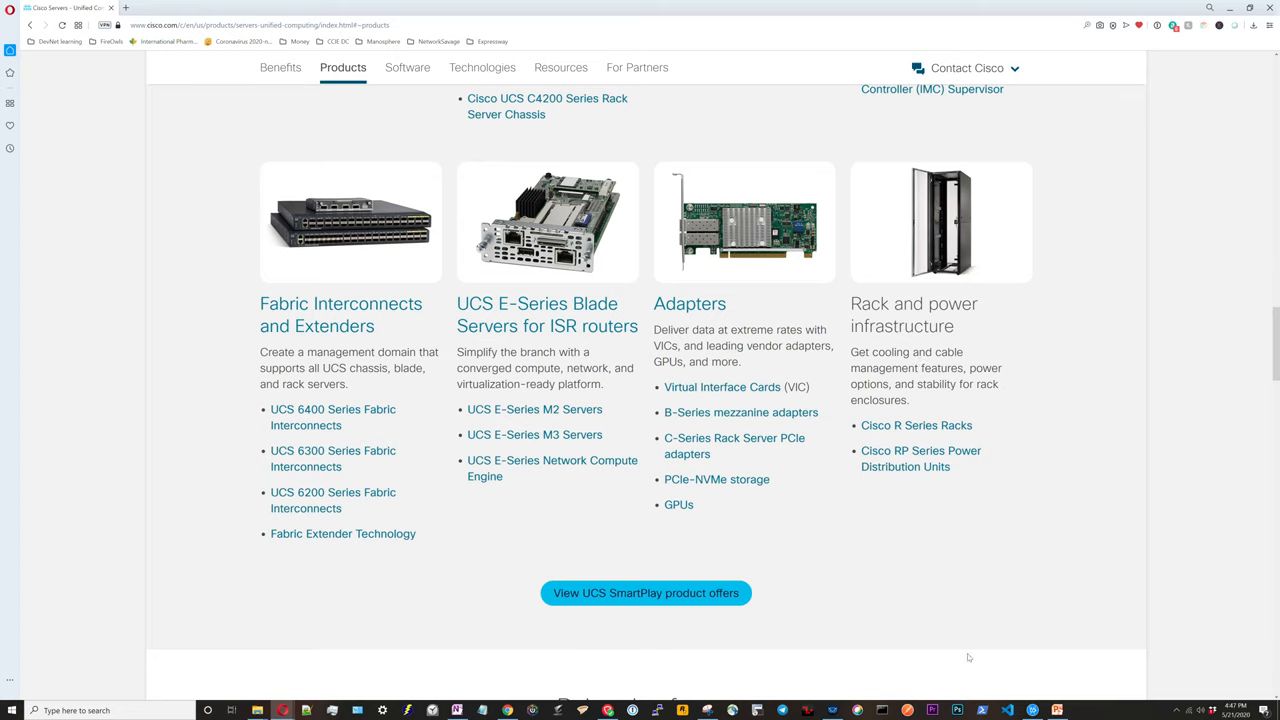